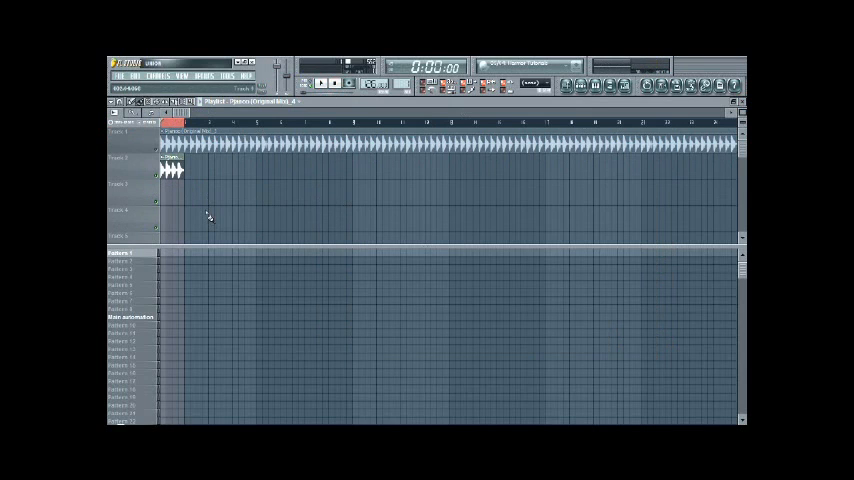
pyautogui.moveTo(200, 184)
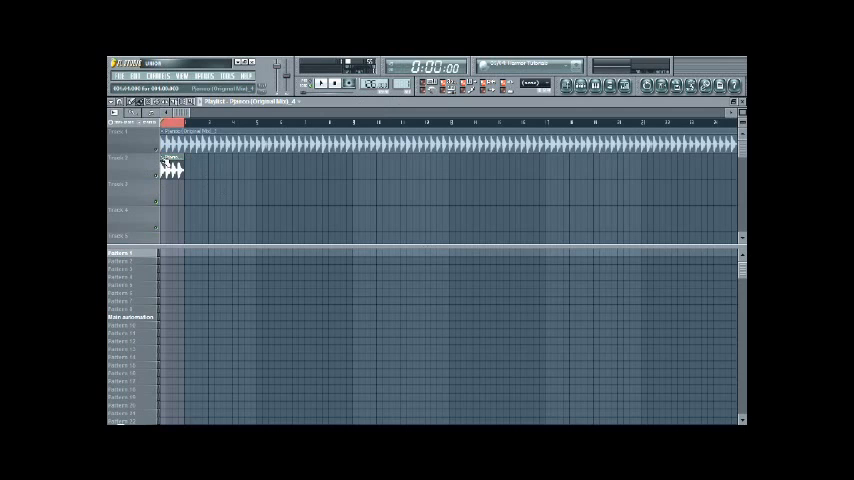
# - Run Detect tempo on the long acapella clip and accept the detected value as project tempo
pyautogui.rightClick(170, 164)
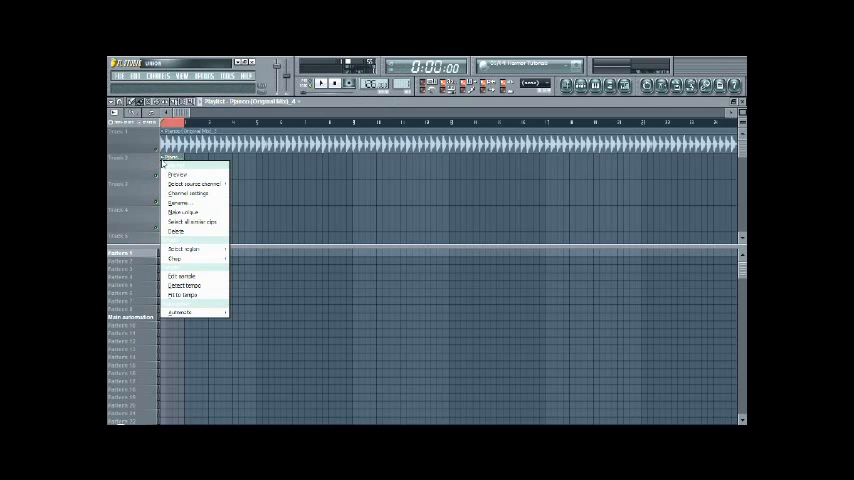
pyautogui.moveTo(198, 288)
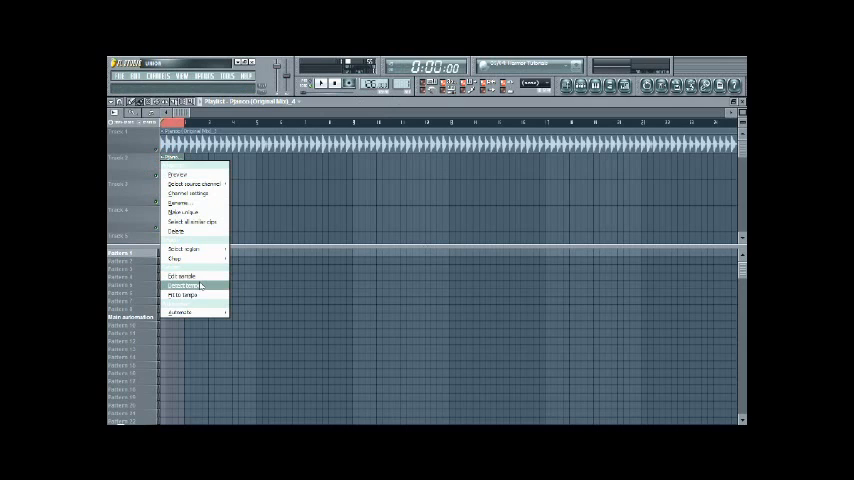
pyautogui.click(182, 288)
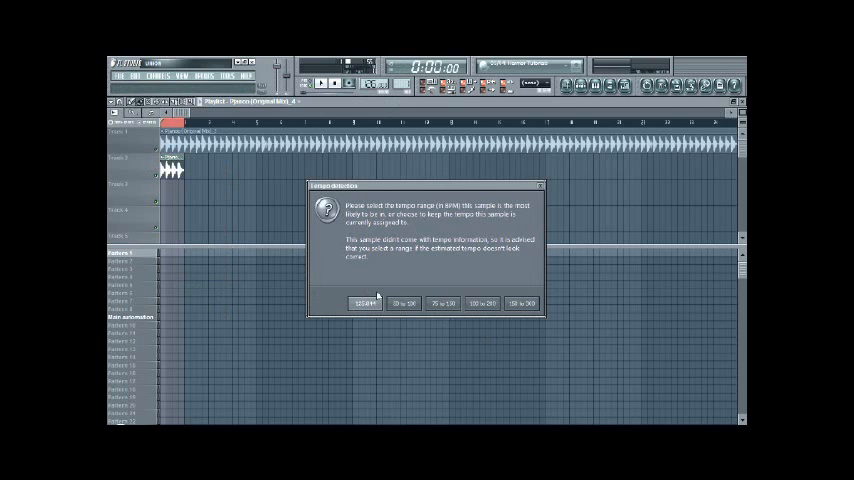
pyautogui.moveTo(504, 268)
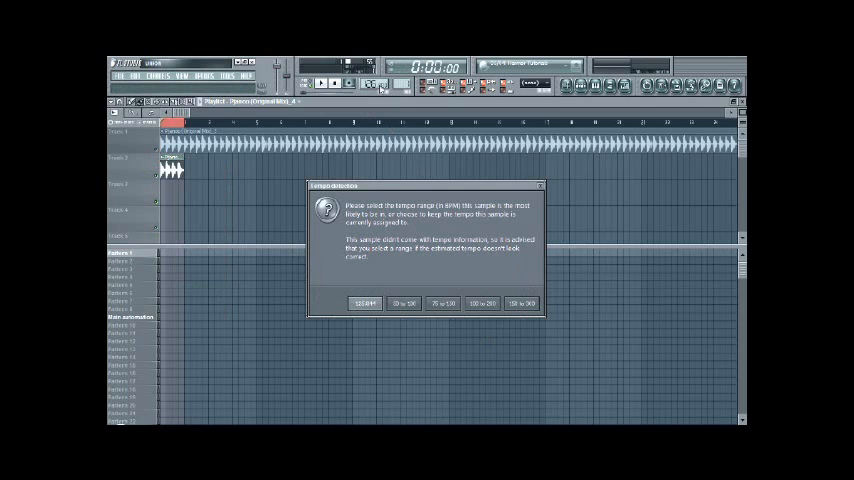
pyautogui.moveTo(484, 264)
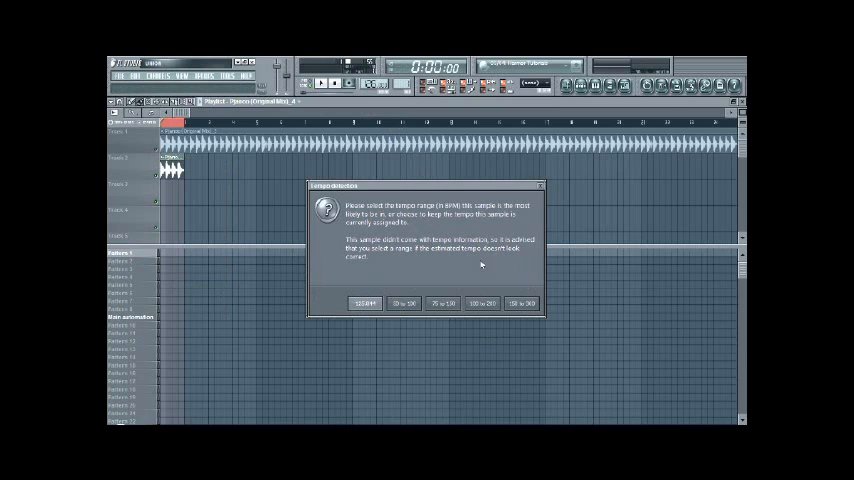
pyautogui.moveTo(464, 320)
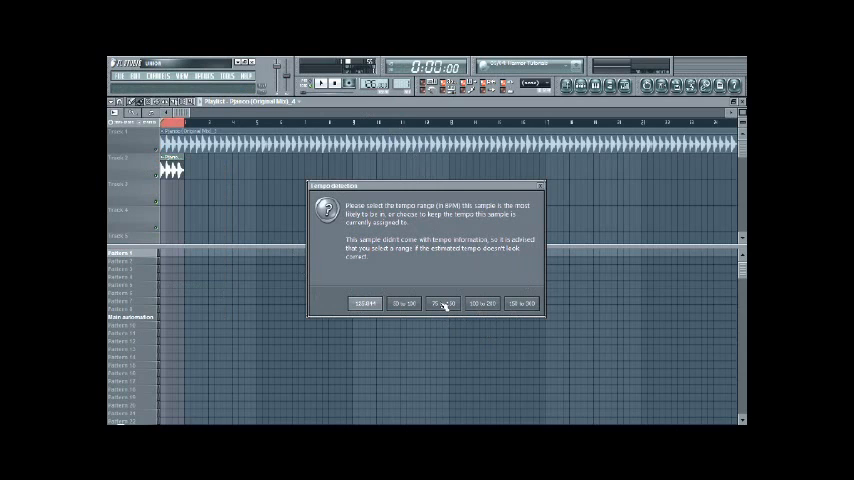
pyautogui.click(444, 304)
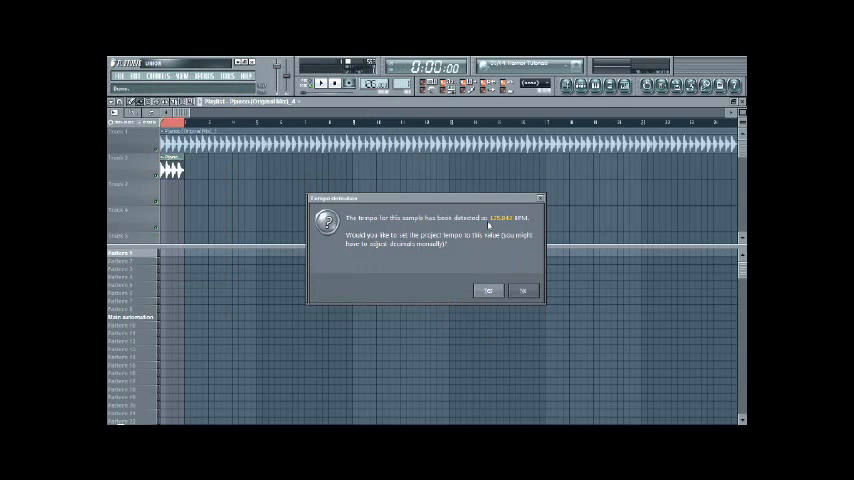
pyautogui.moveTo(500, 224)
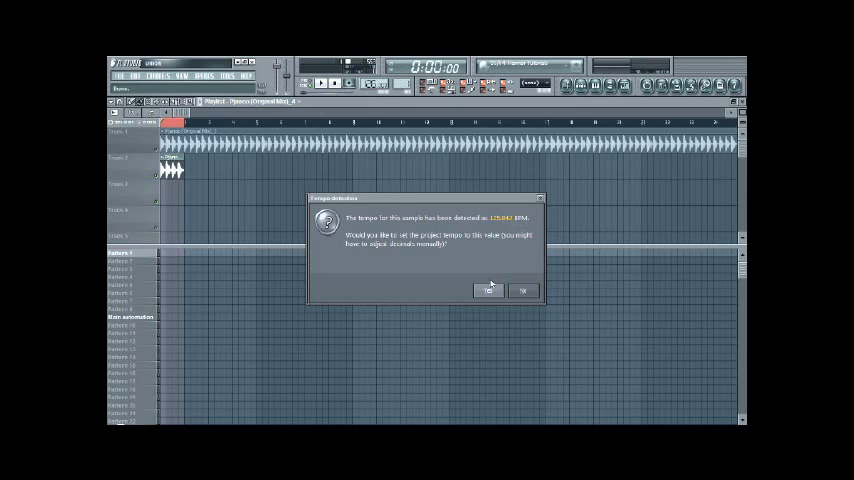
pyautogui.click(488, 290)
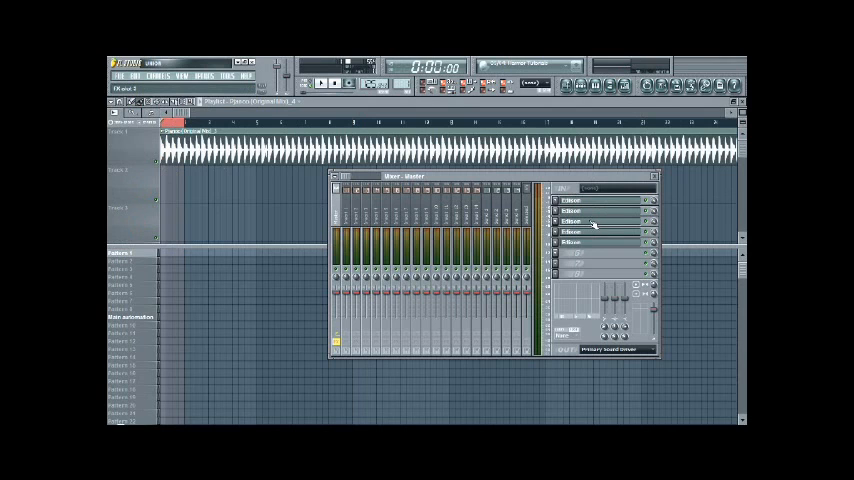
# - Dismiss the mixer so the Electric Chapel acapella can go into the playlist
pyautogui.click(584, 224)
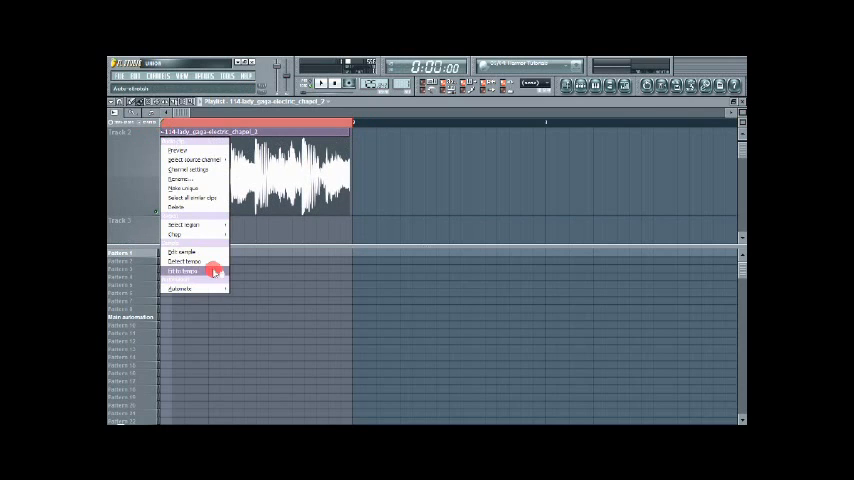
# - Run tempo detection on the Electric Chapel clip from its clip menu
pyautogui.click(186, 262)
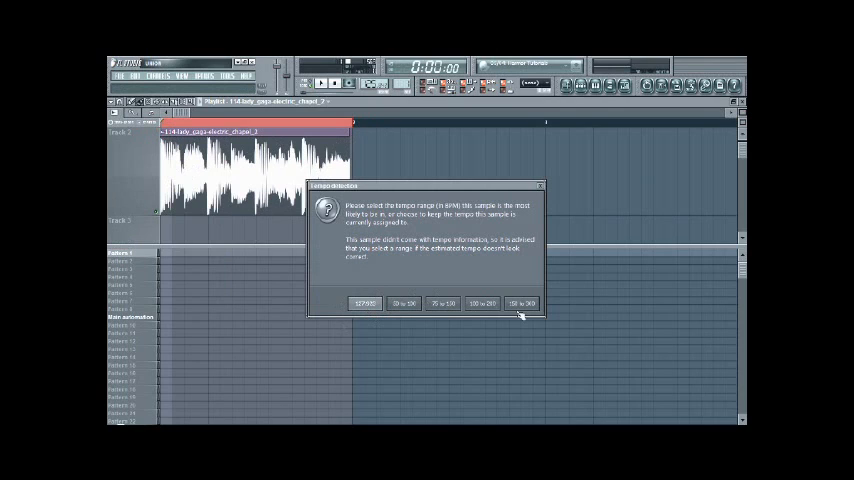
pyautogui.moveTo(438, 278)
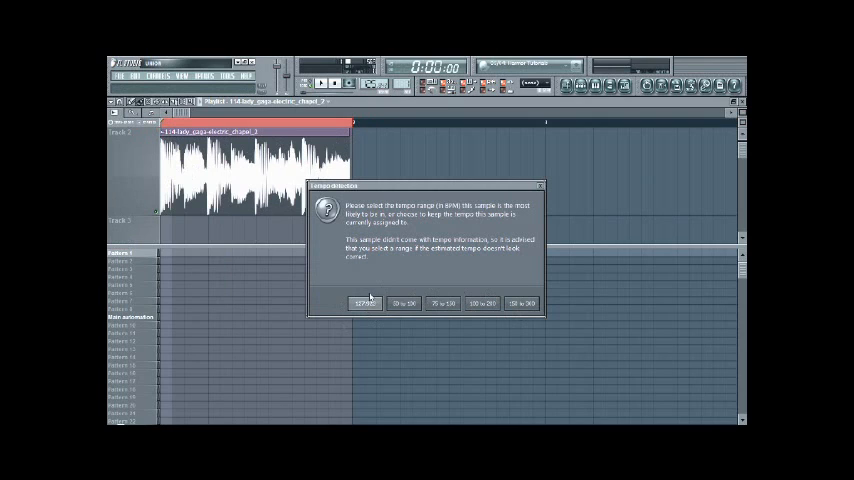
pyautogui.moveTo(440, 314)
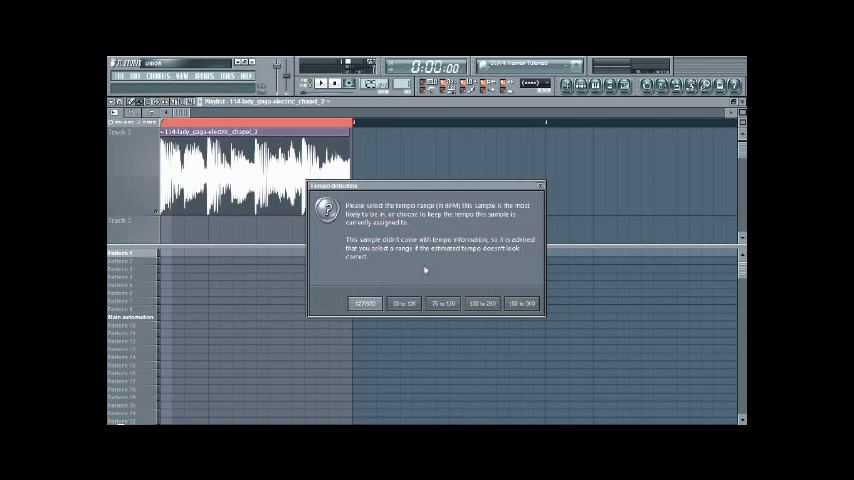
pyautogui.moveTo(376, 316)
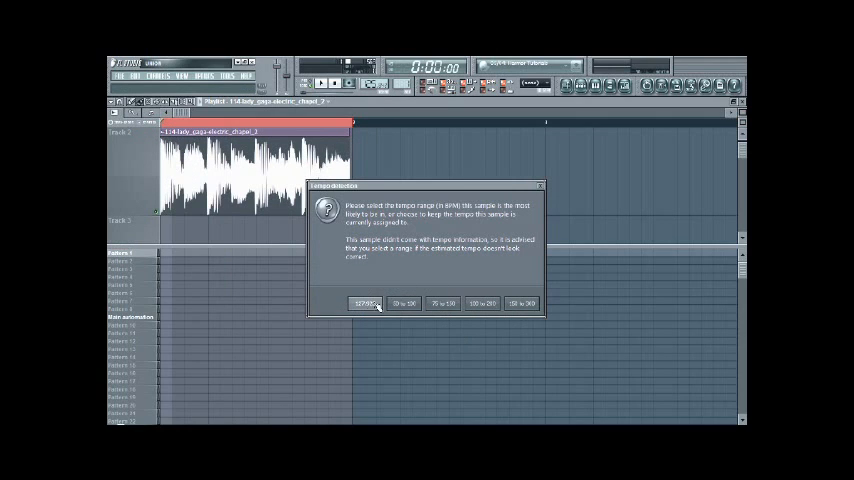
pyautogui.moveTo(544, 188)
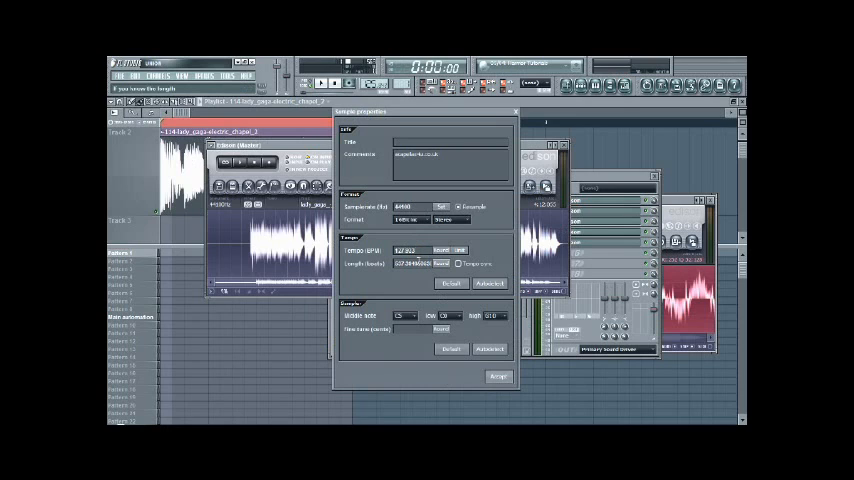
# - Accept the sample's tempo settings so the sampler stretches it to the project tempo
pyautogui.click(486, 376)
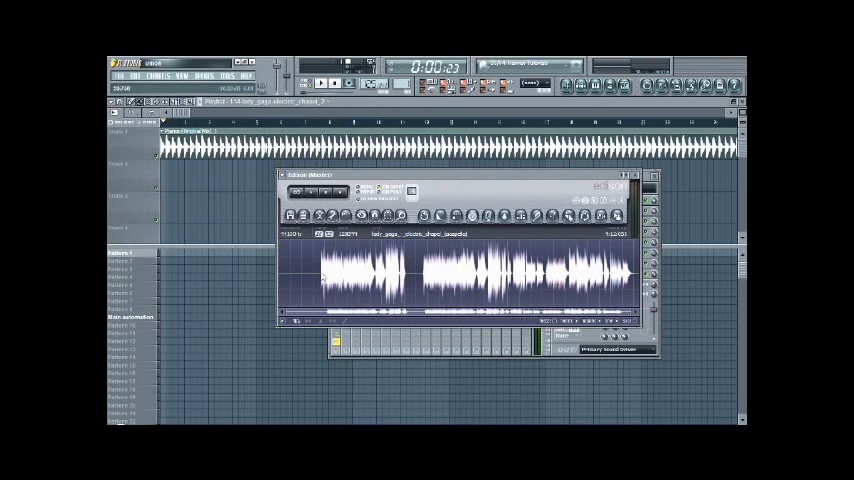
# - Drag the stretched Electric Chapel sample onto the second playlist track
pyautogui.moveTo(326, 276); pyautogui.dragTo(404, 276)
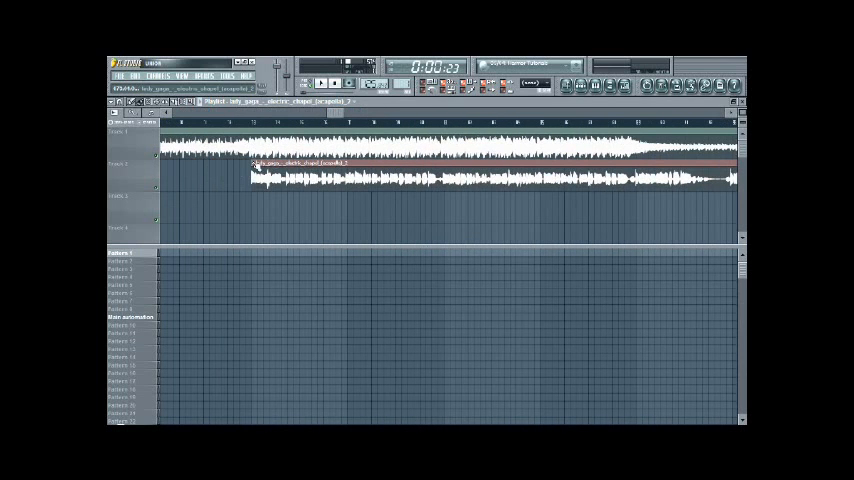
# - Bring up the second-track acapella's channel sample settings from its clip menu
pyautogui.rightClick(256, 170)
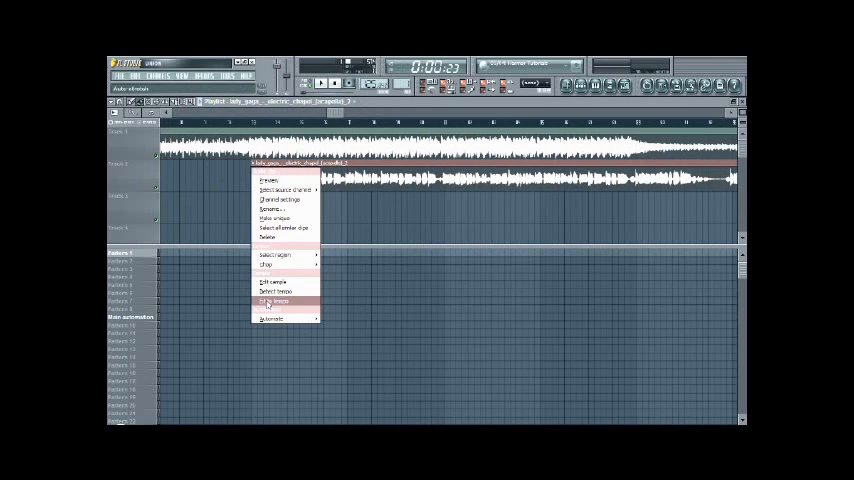
pyautogui.click(280, 300)
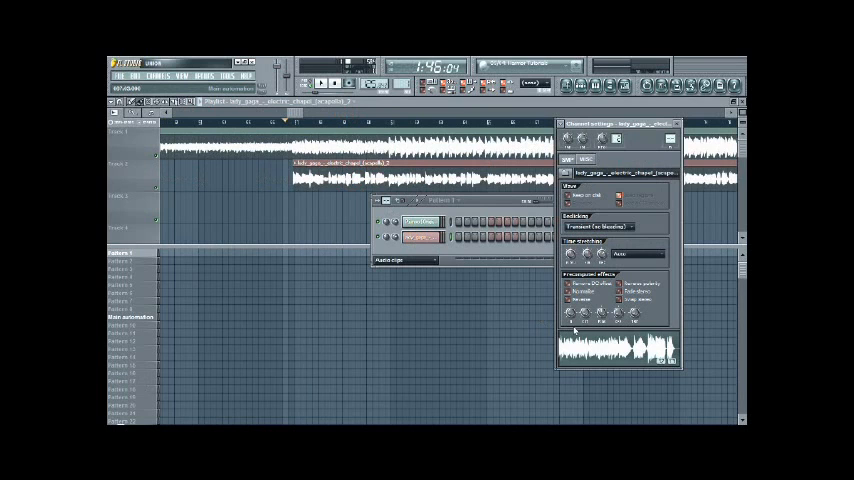
pyautogui.moveTo(384, 110)
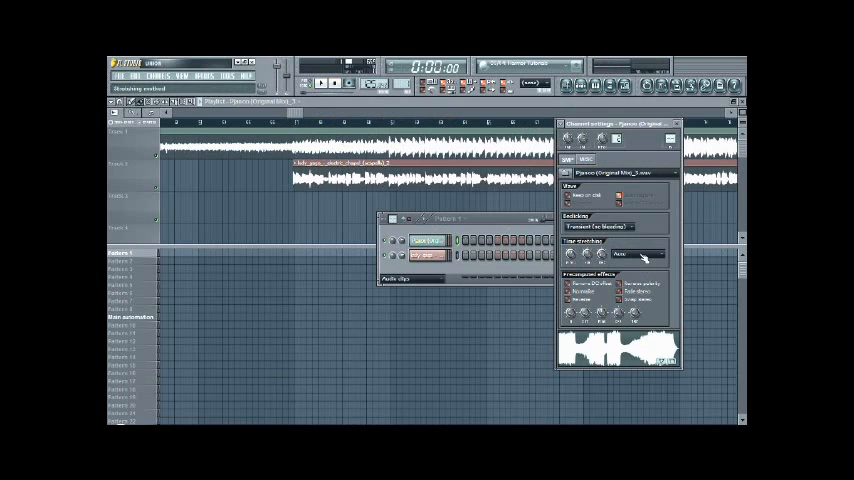
# - Choose a different stretch algorithm in the sampler's Time stretching Mode dropdown
pyautogui.click(640, 250)
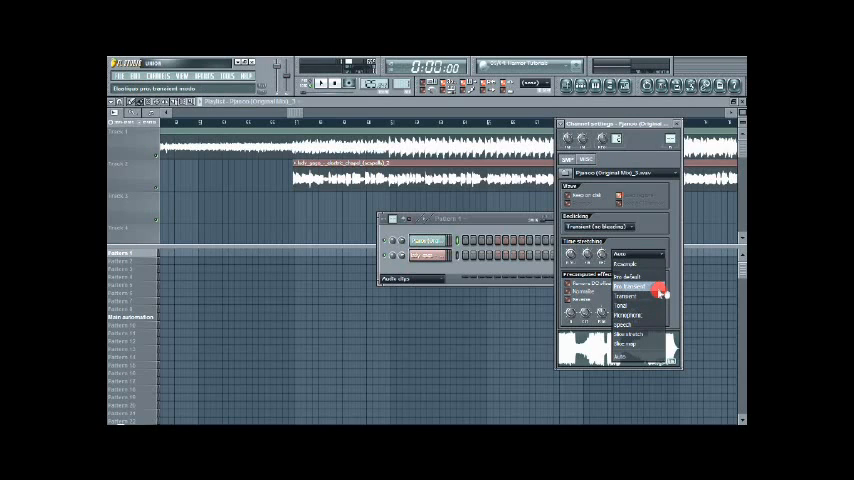
pyautogui.click(634, 288)
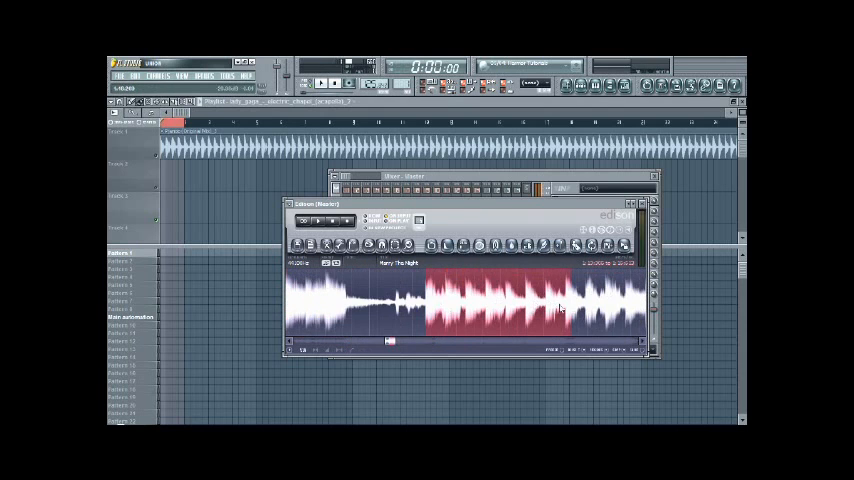
# - Mark a section of the Marry the Night waveform in Edison for the playlist
pyautogui.moveTo(564, 310); pyautogui.dragTo(510, 310)
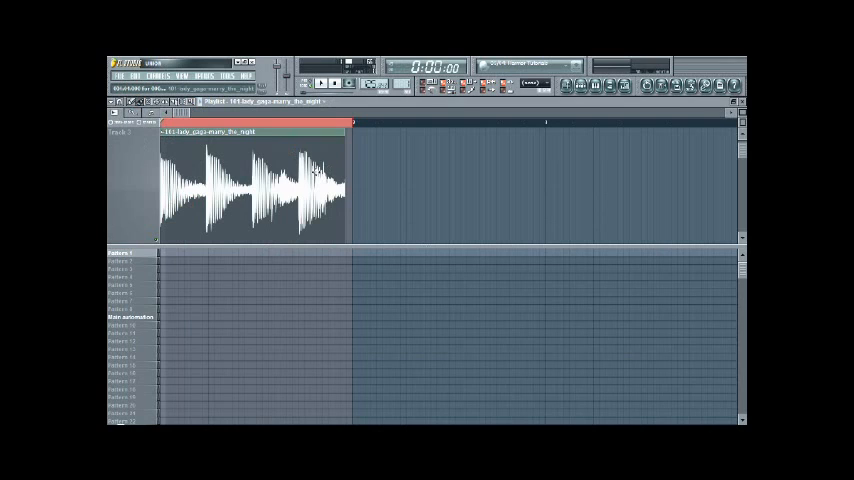
pyautogui.moveTo(300, 156)
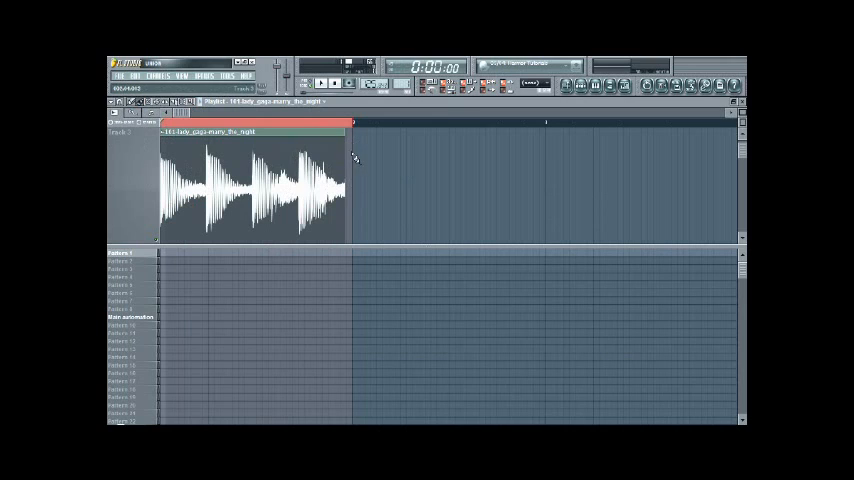
pyautogui.moveTo(300, 184)
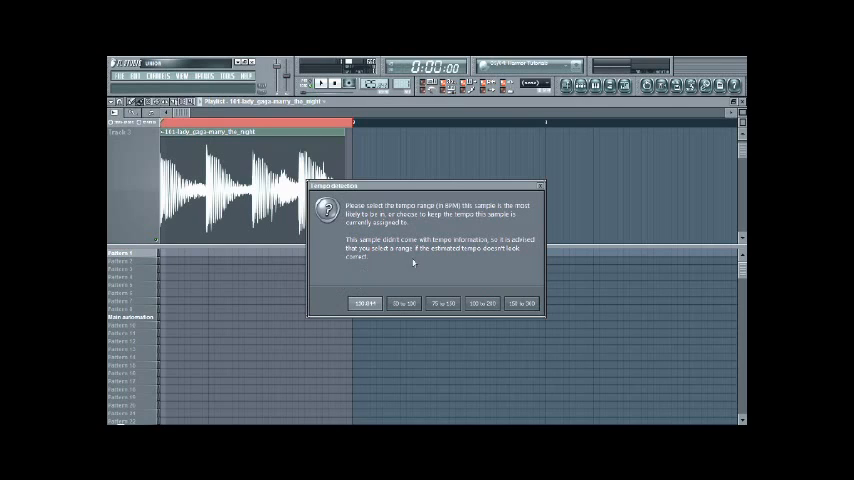
pyautogui.moveTo(362, 302)
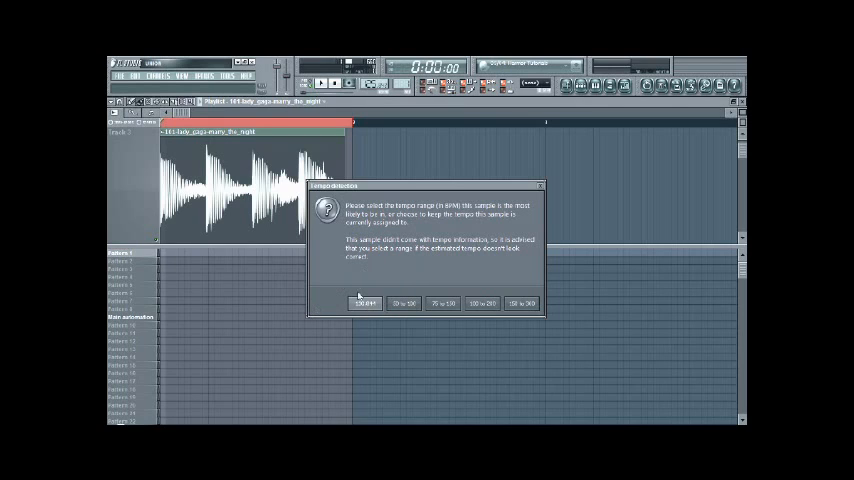
pyautogui.moveTo(510, 224)
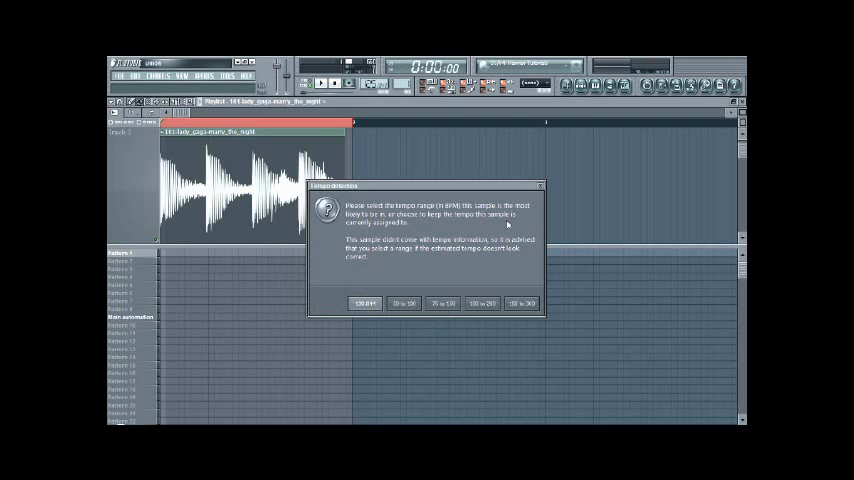
# - Pick a BPM range so tempo detection runs on the short Marry the Night clip
pyautogui.click(364, 302)
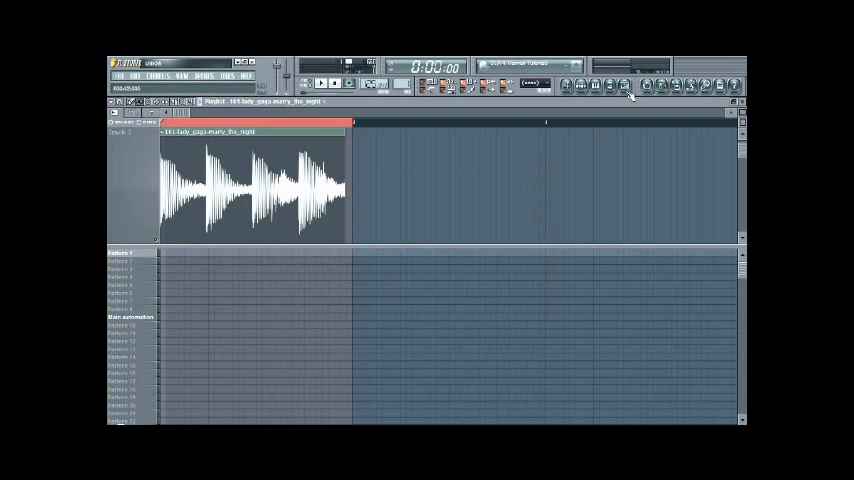
# - Stretch the acapella clip under the piano instrumental to fit the whole arrangement
pyautogui.click(602, 84)
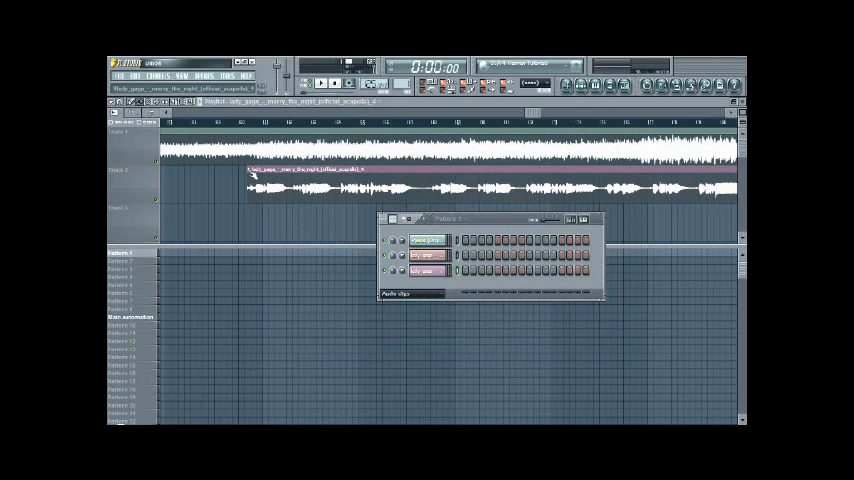
pyautogui.rightClick(280, 178)
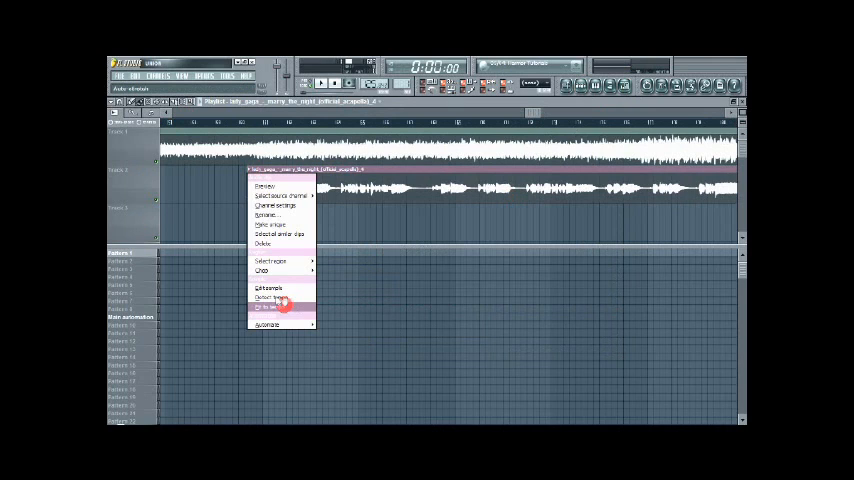
pyautogui.click(282, 312)
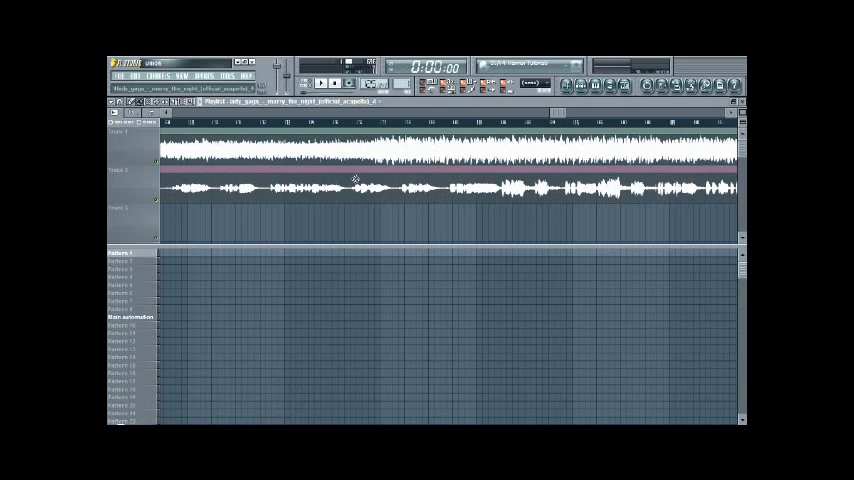
pyautogui.moveTo(344, 194)
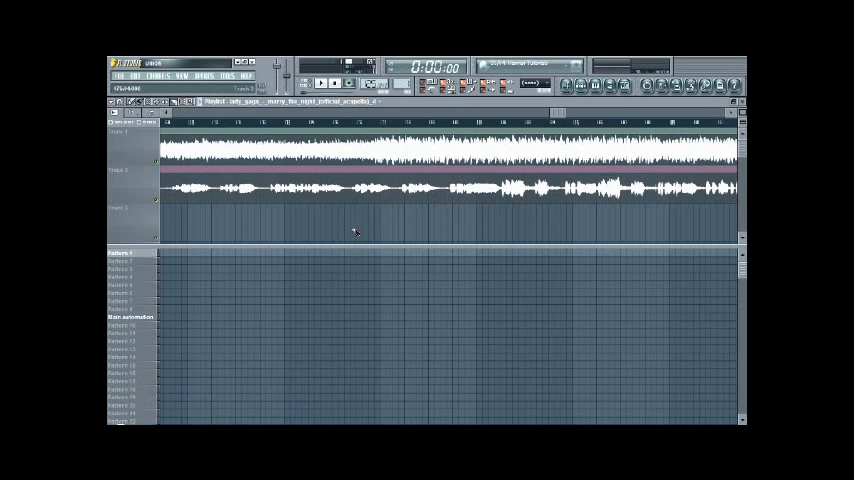
# - Bring up the second-track acapella's Channel Settings showing its waveform over the playlist
pyautogui.click(352, 176)
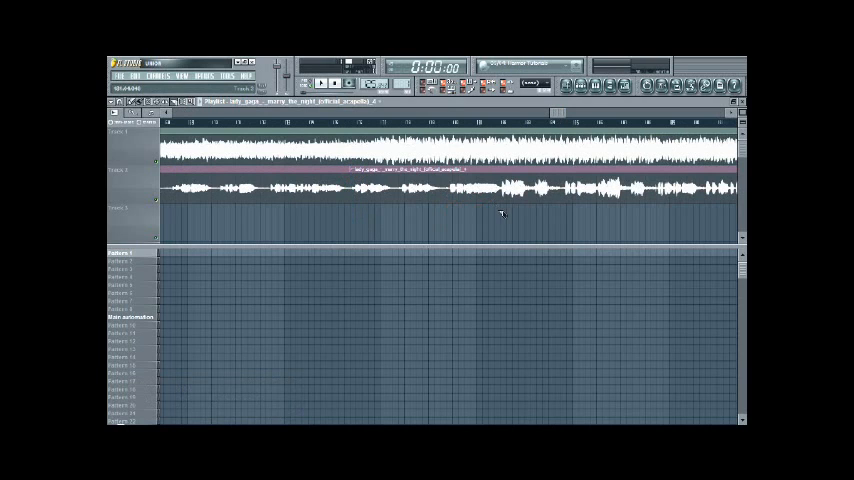
pyautogui.moveTo(504, 228)
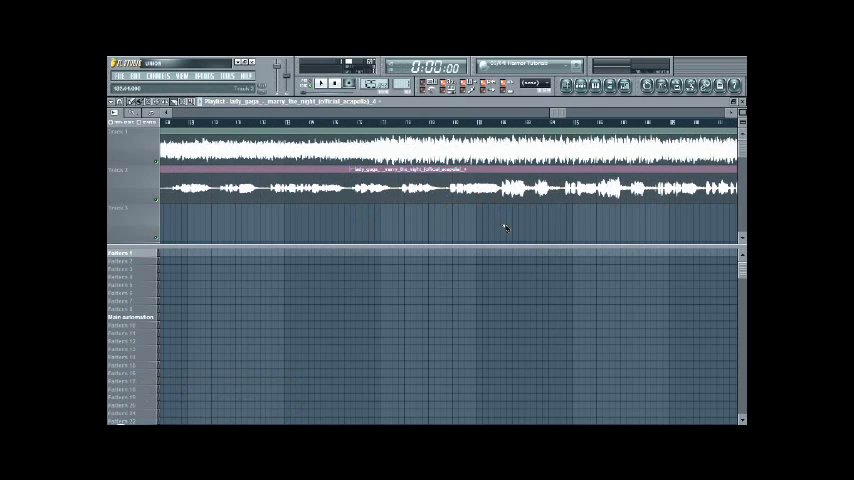
pyautogui.click(502, 176)
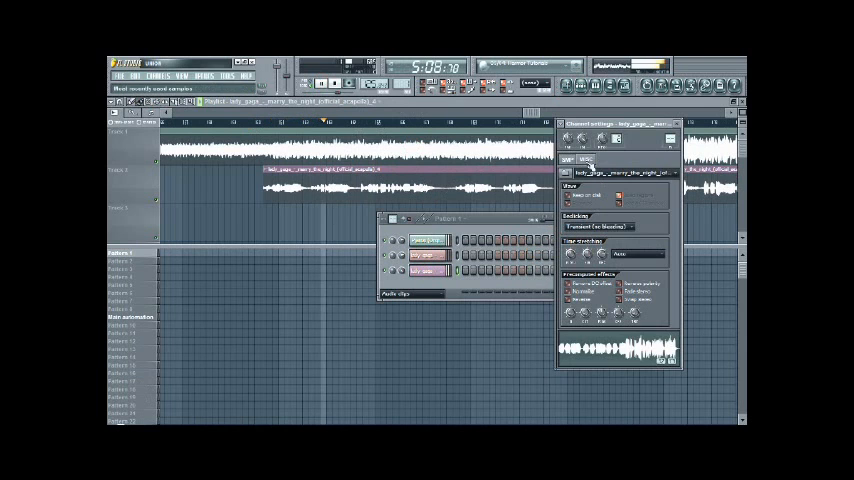
# - Change the acapella's time-stretch setting so its clip under the instrumental updates, then dismiss the window
pyautogui.click(590, 158)
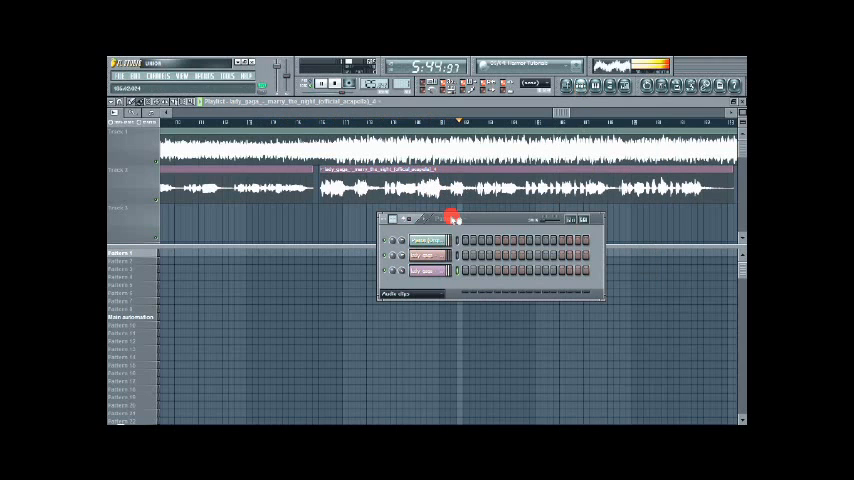
# - Slice the second-track acapella into two separate clips via the Playlist options menu
pyautogui.click(428, 244)
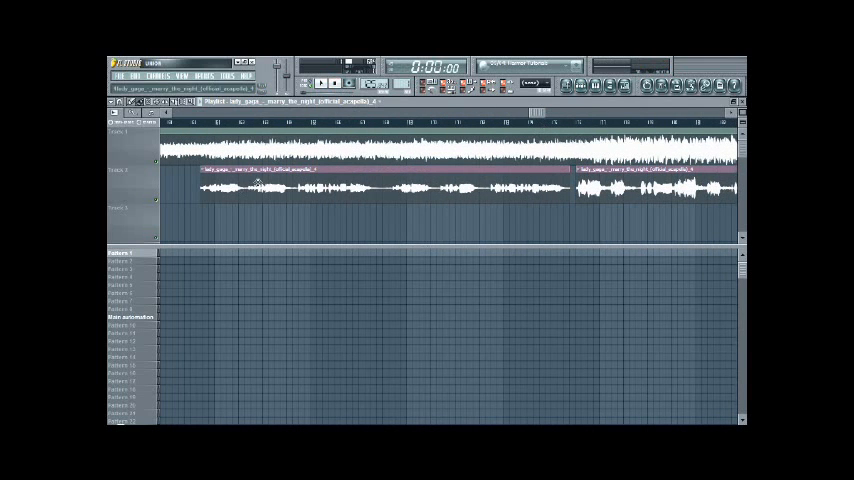
pyautogui.click(110, 104)
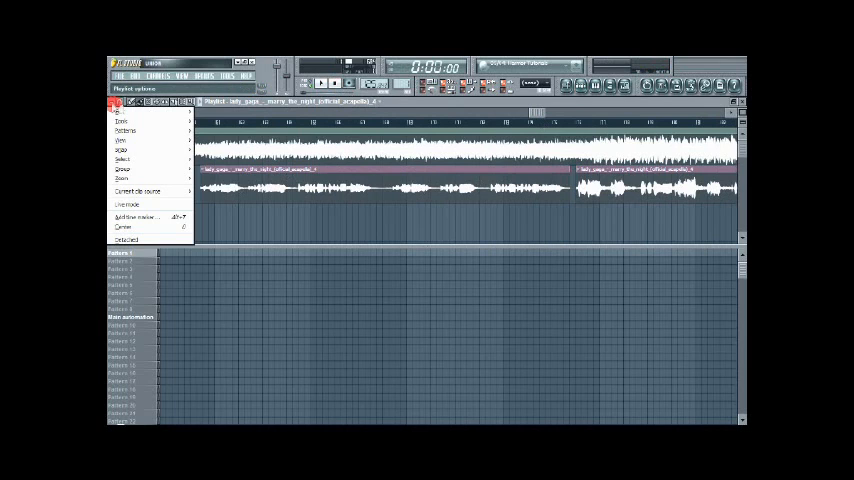
pyautogui.click(280, 212)
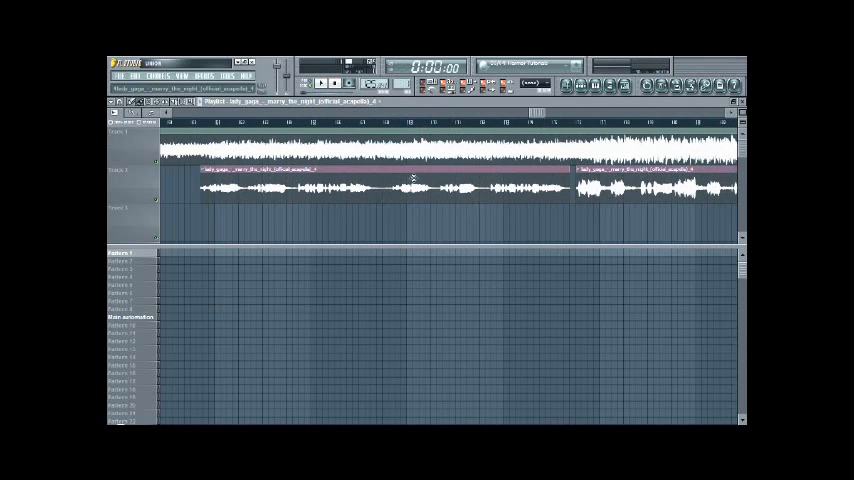
pyautogui.moveTo(432, 182)
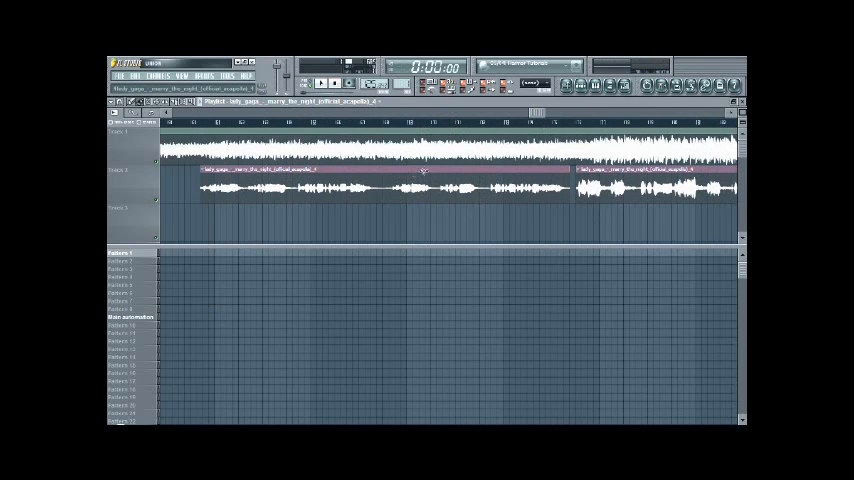